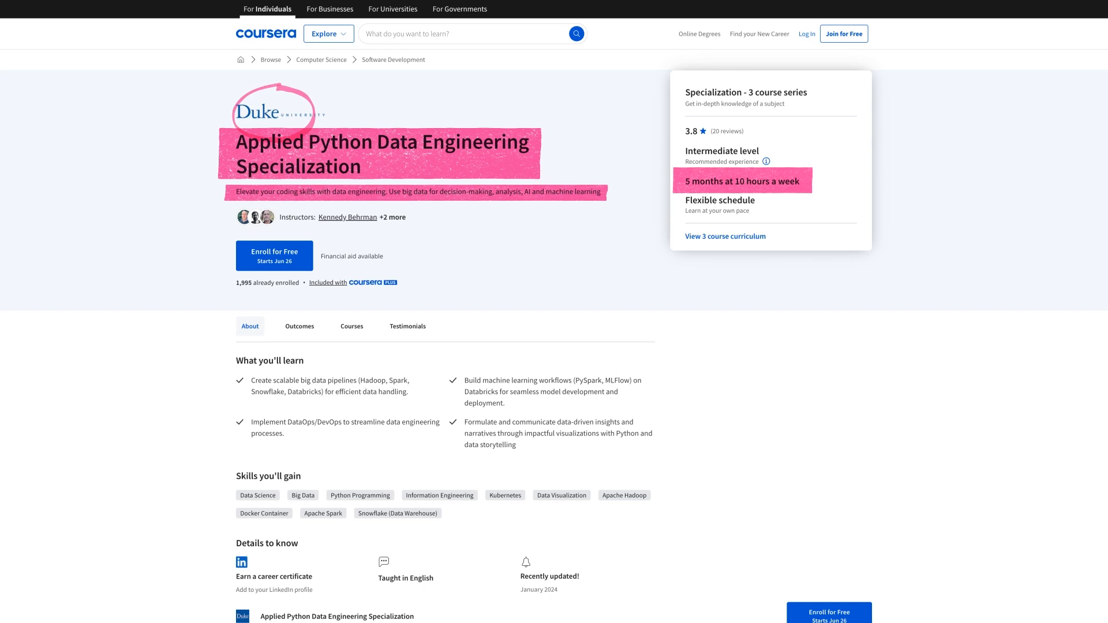
Bring the 'Specialization - 3 course series' section with its first two courses into view.
{"action": "scroll", "scroll_direction": "down", "scroll_amount": 3}
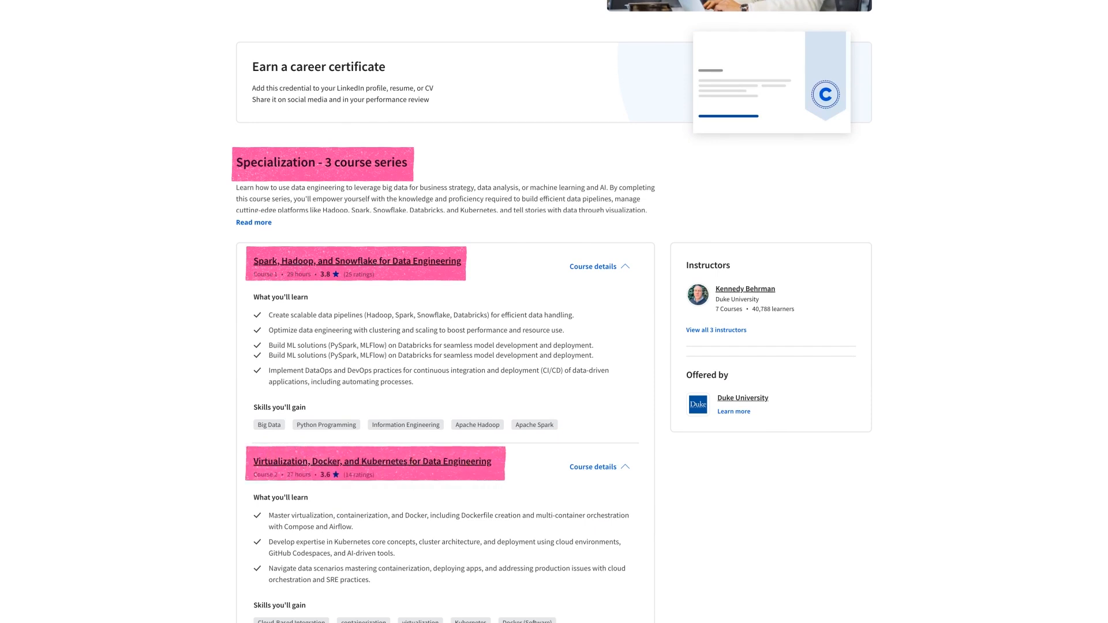
Scroll the page to show the 3.8 rating, intermediate level and five-month duration.
{"action": "scroll", "scroll_direction": "down", "scroll_amount": 3}
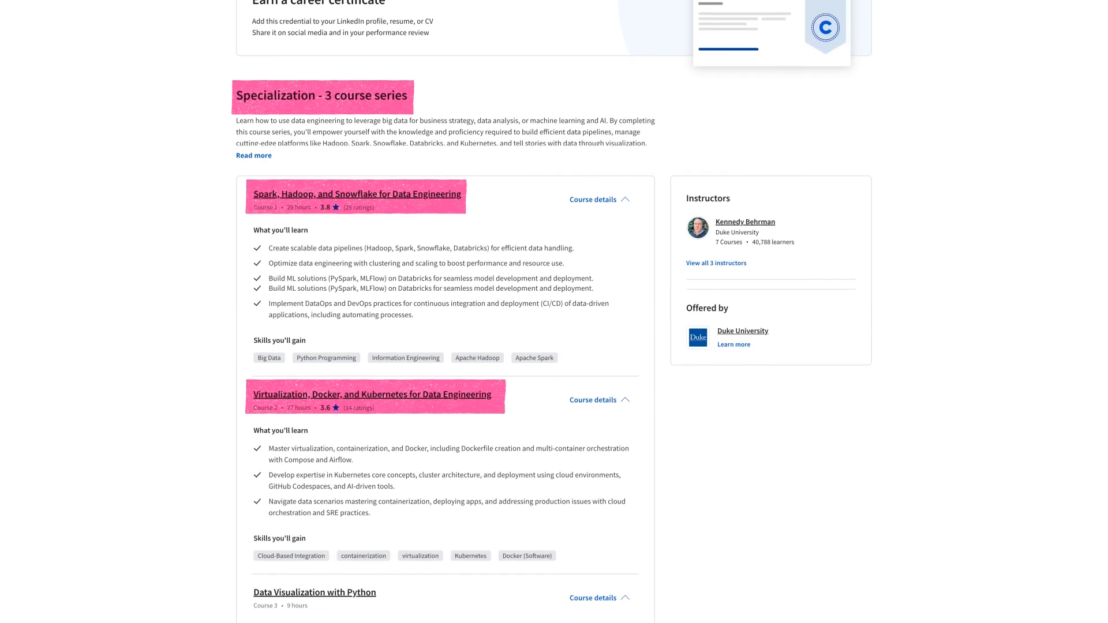
{"action": "scroll", "scroll_direction": "down", "scroll_amount": 3}
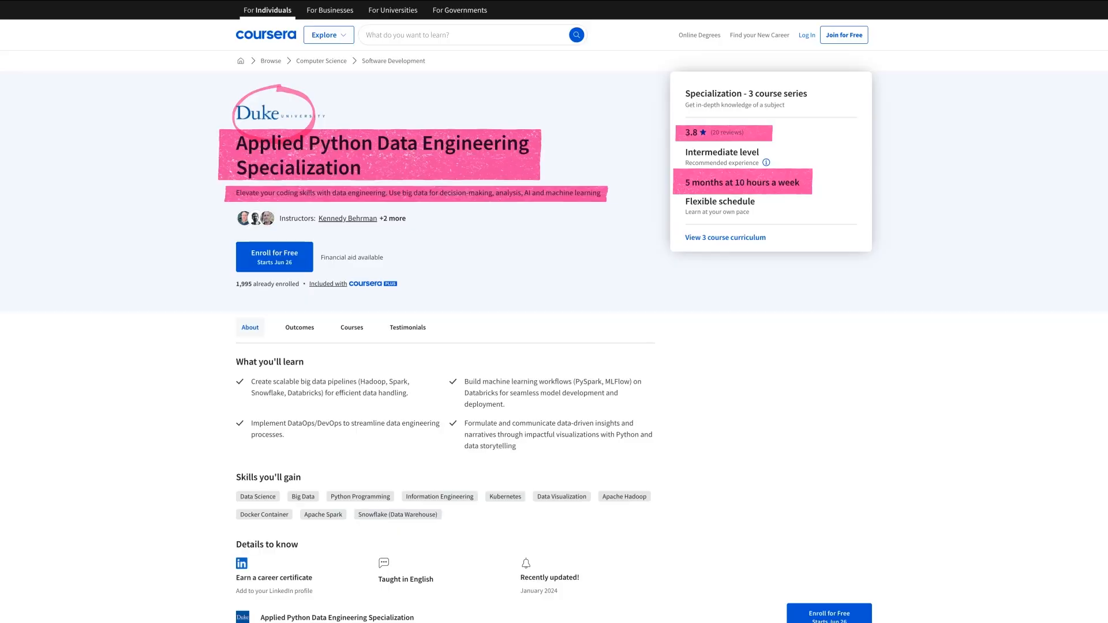
View the Recommended experience note and dismiss it with OK.
{"action": "left_click", "coordinate": [765, 162]}
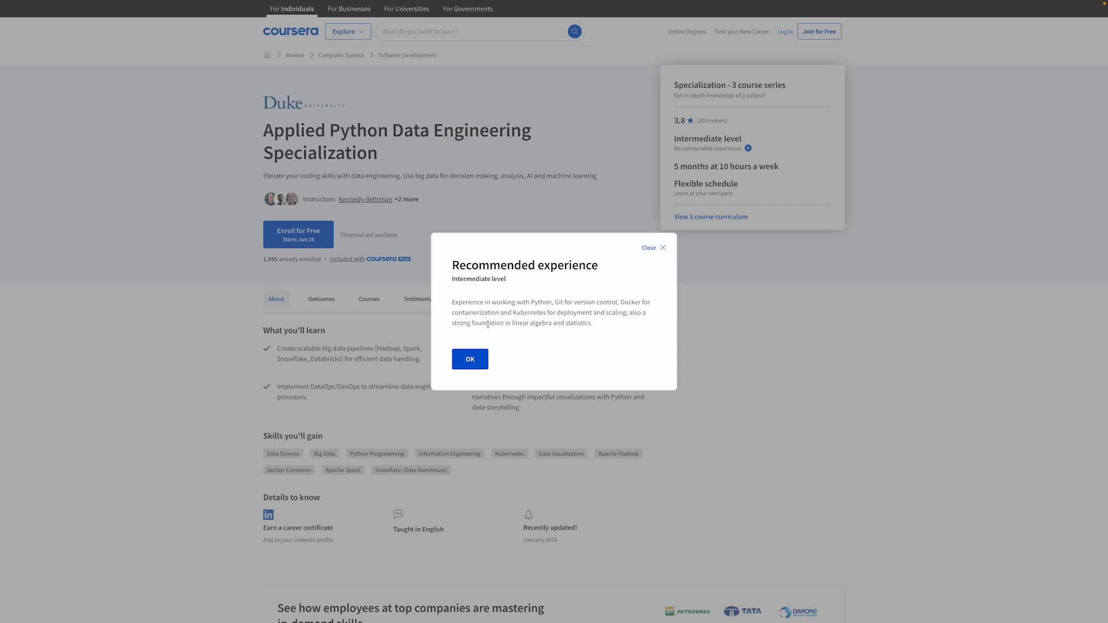
{"action": "left_click", "coordinate": [470, 359]}
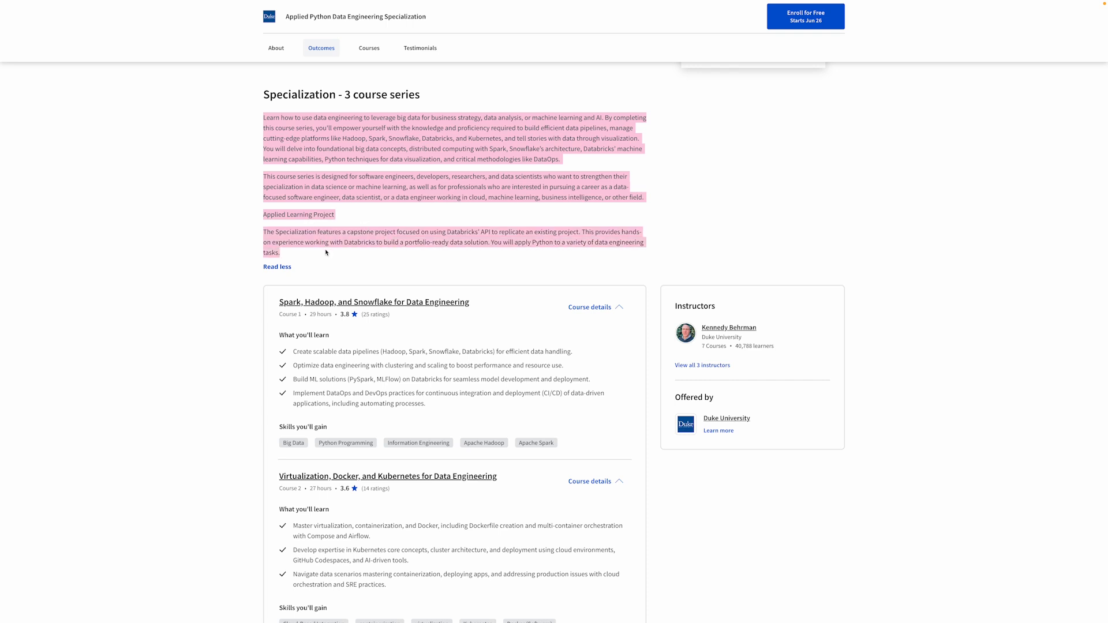
{"action": "mouse_move", "coordinate": [480, 254]}
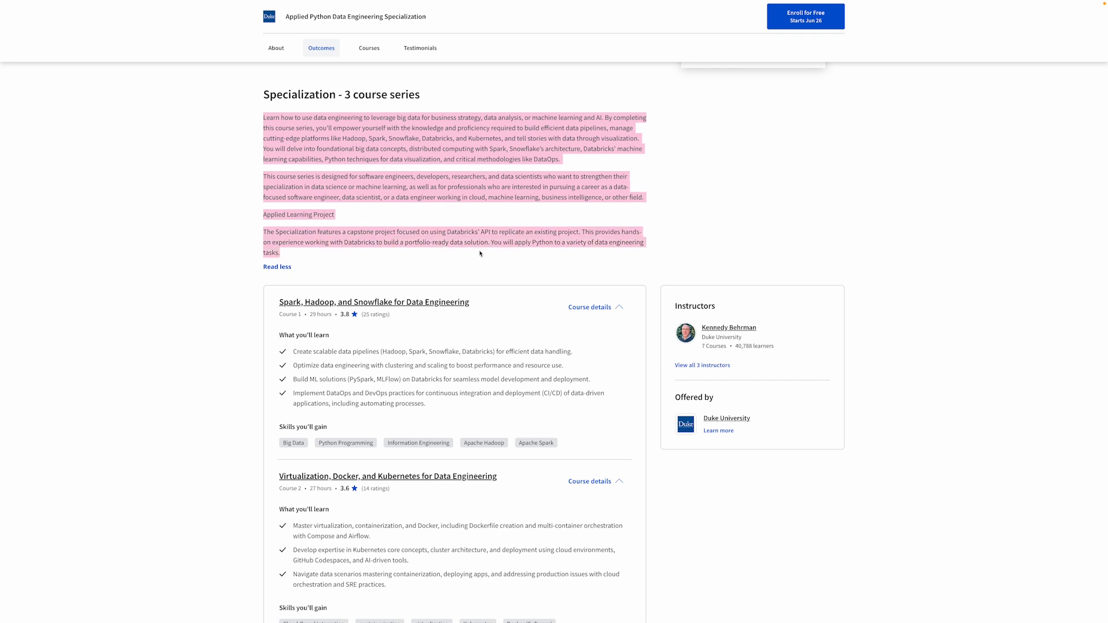